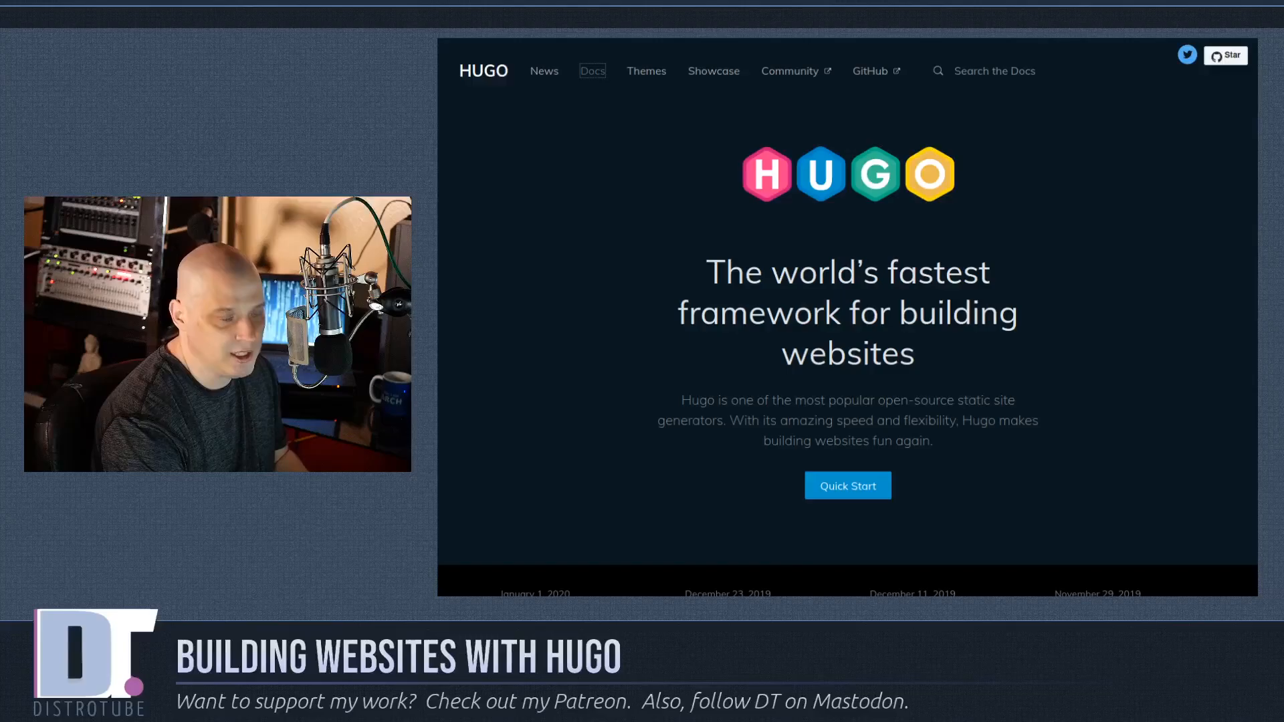
- View the content organization docs page with its example posts, about and quote directory tree
{"action": "left_click", "coordinate": [591, 71]}
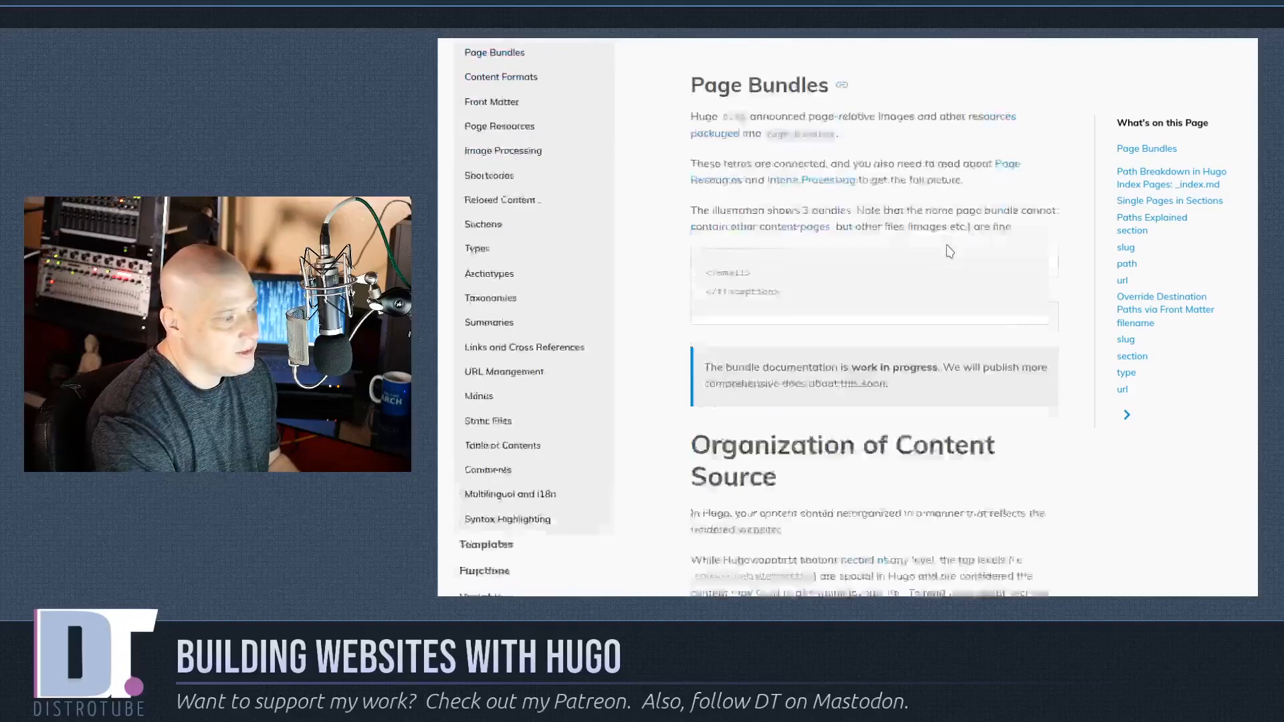
{"action": "scroll", "scroll_direction": "down", "scroll_amount": 3}
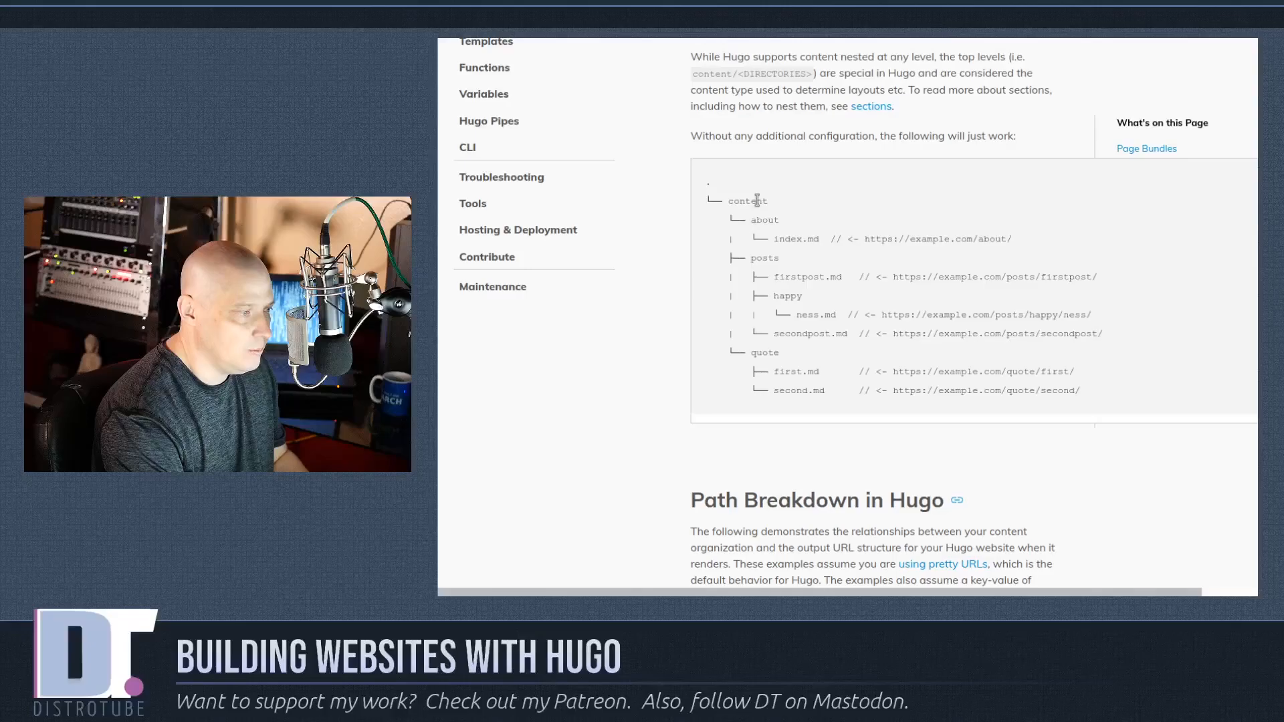
{"action": "mouse_move", "coordinate": [940, 305]}
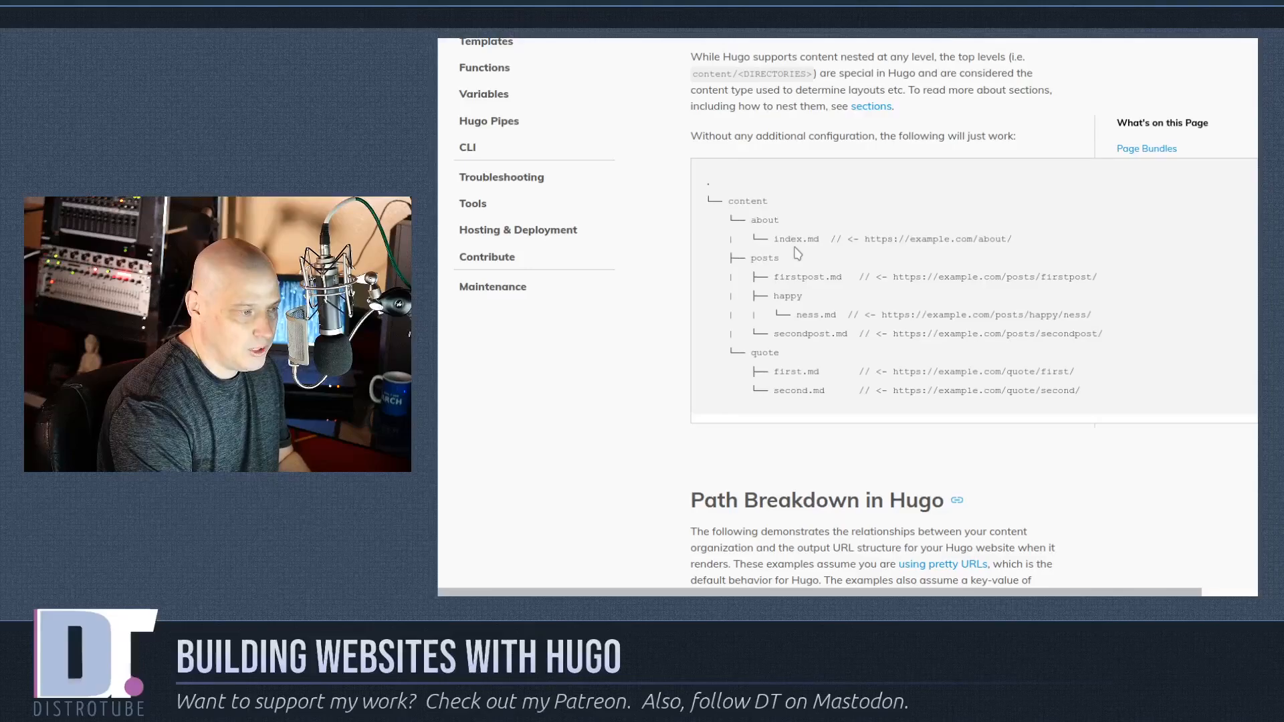
{"action": "mouse_move", "coordinate": [786, 329]}
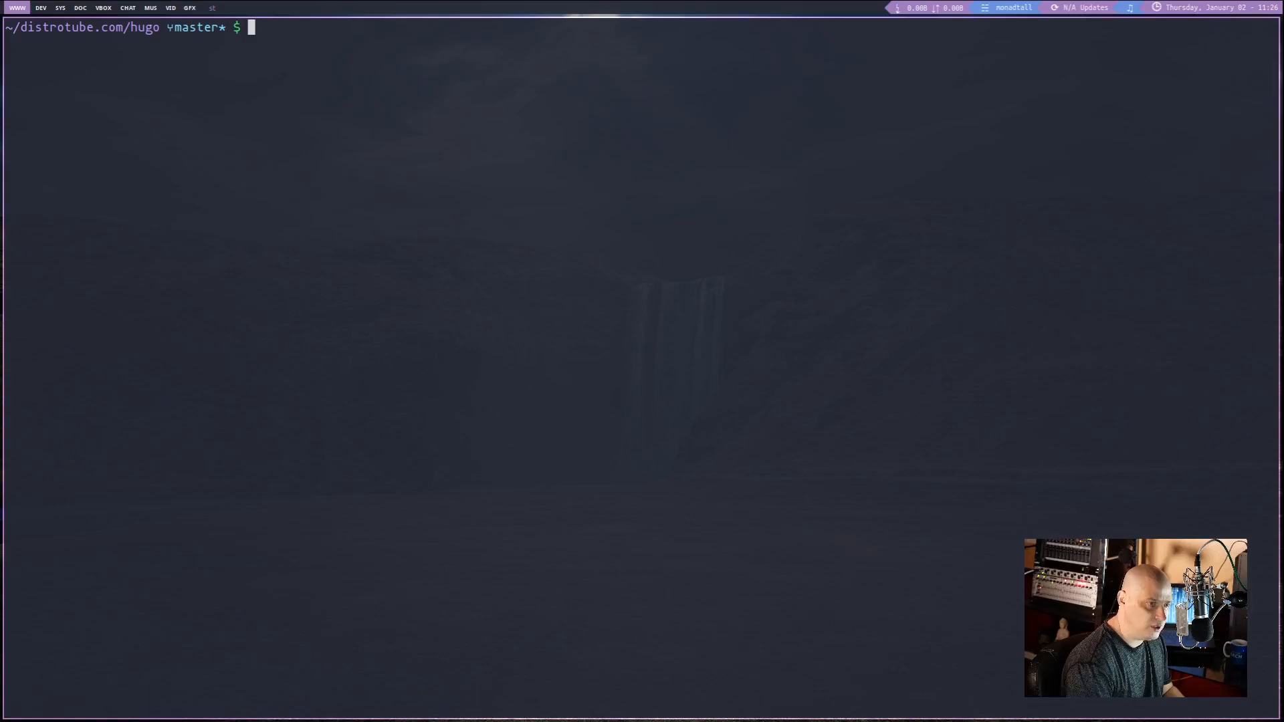
- Show 'hugo new site project' as an example, then cancel it without running
{"action": "type", "text": "hugo new s"}
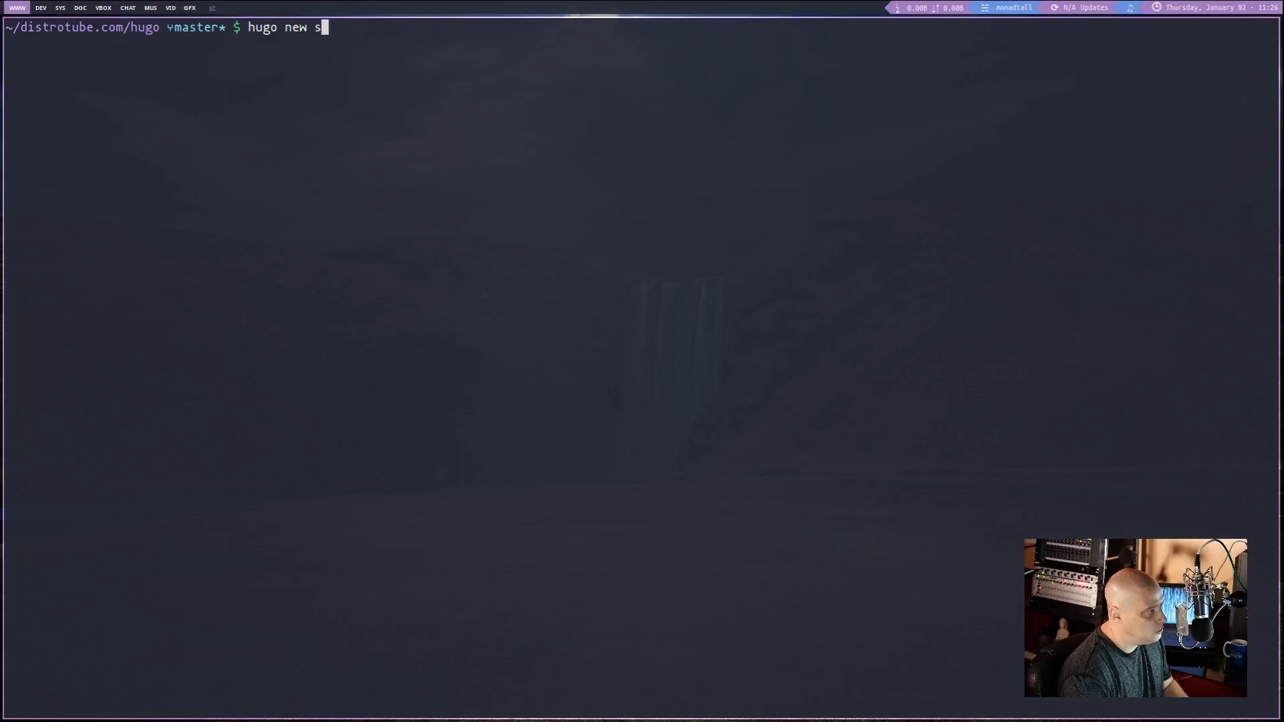
{"action": "type", "text": "ite project"}
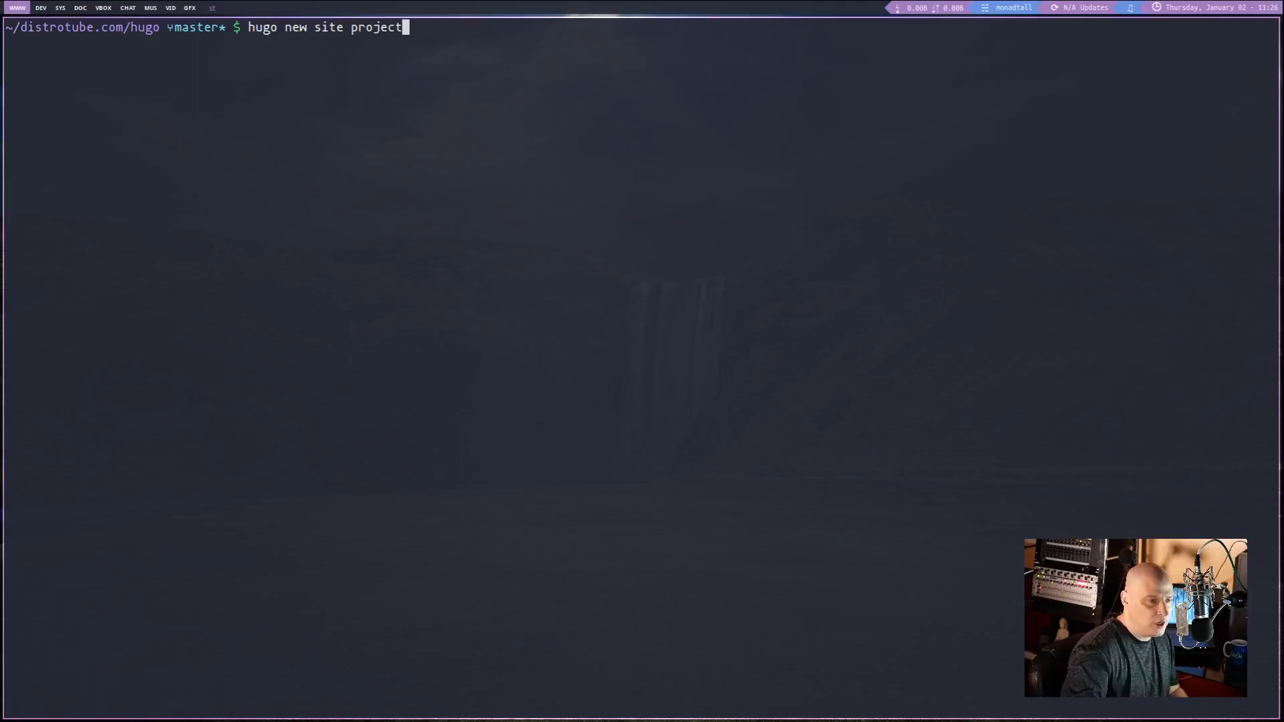
{"action": "key", "text": "ctrl+c"}
{"action": "type", "text": "ls"}
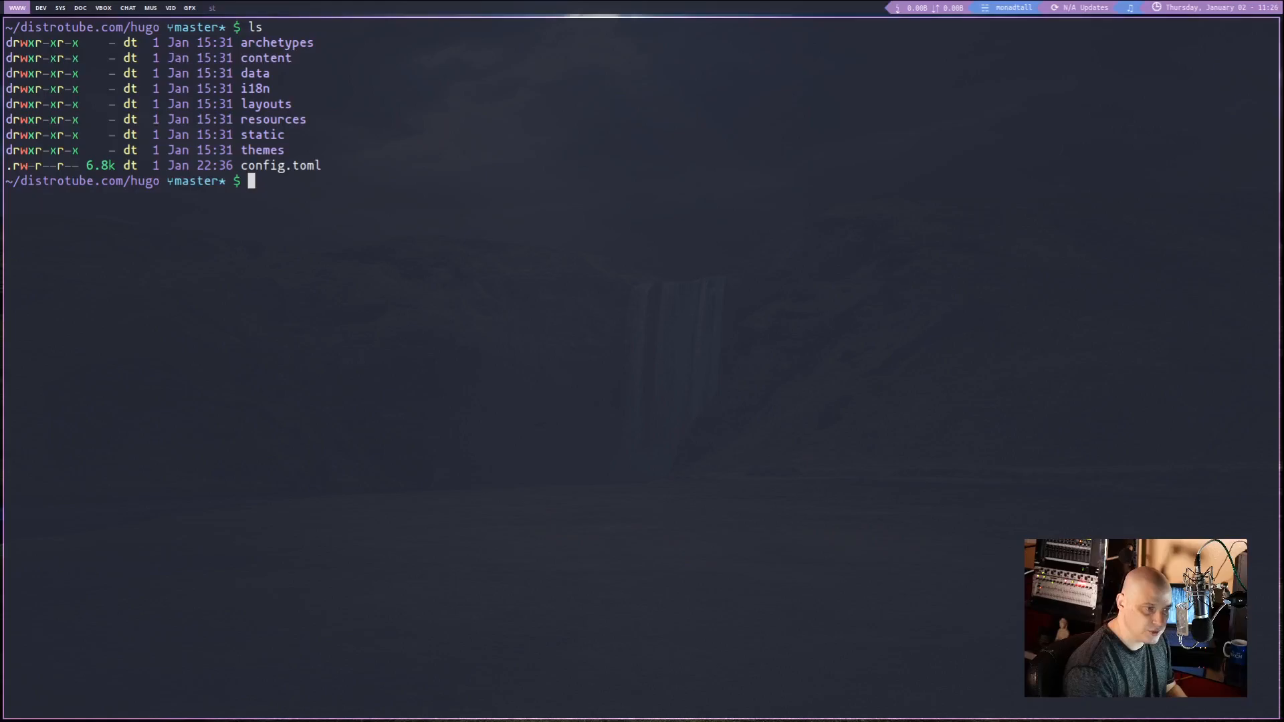
{"action": "mouse_move", "coordinate": [330, 237]}
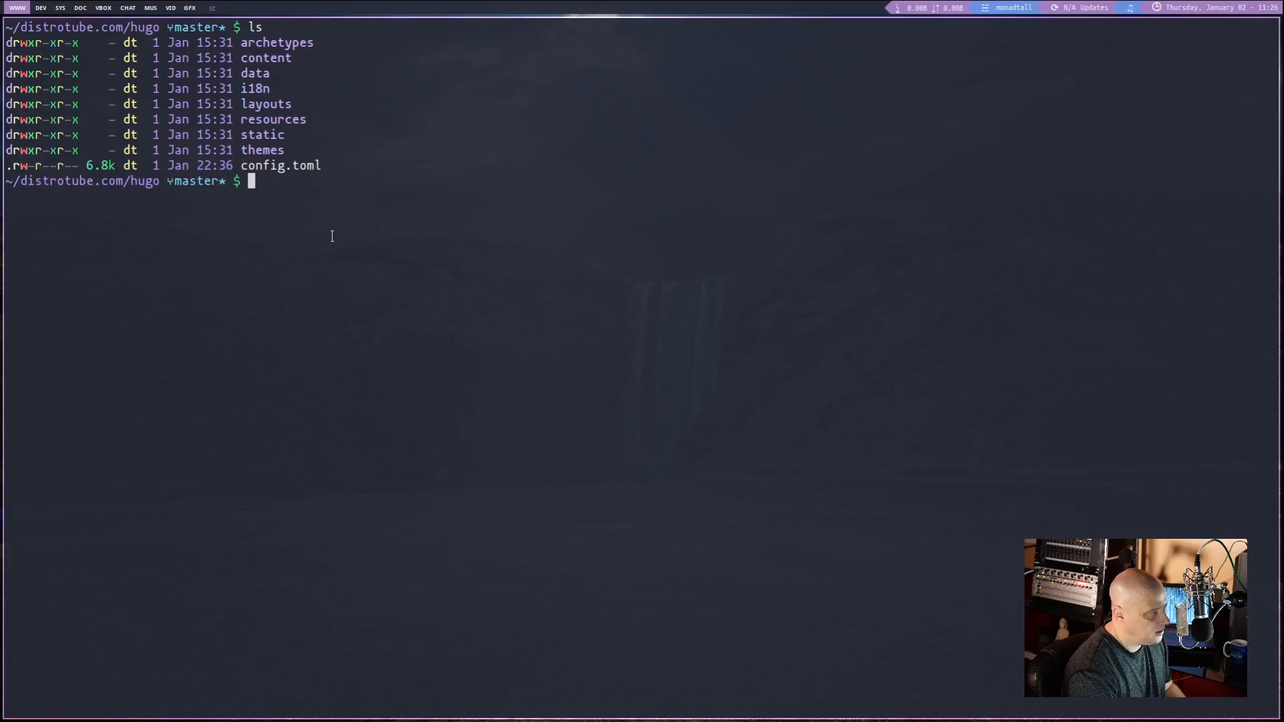
- Bring up config.toml in Vim to see baseURL, title and the navigator theme
{"action": "type", "text": "vim config.toml"}
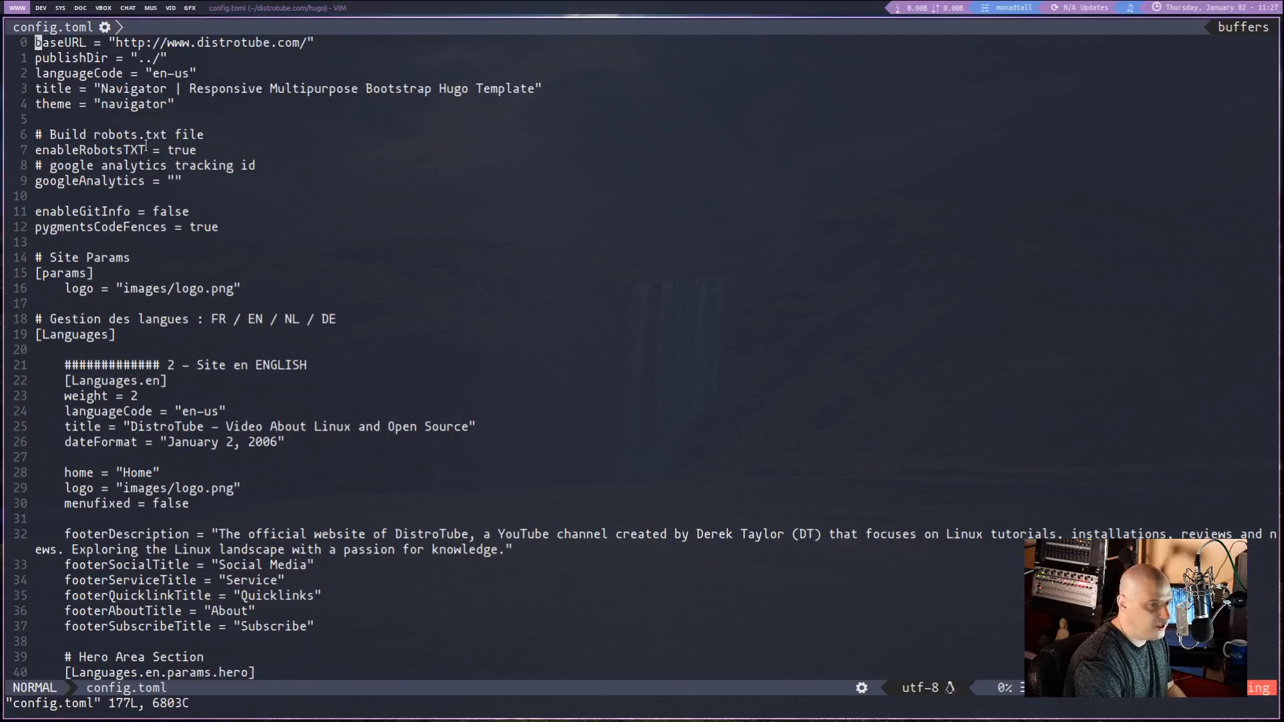
{"action": "mouse_move", "coordinate": [369, 318]}
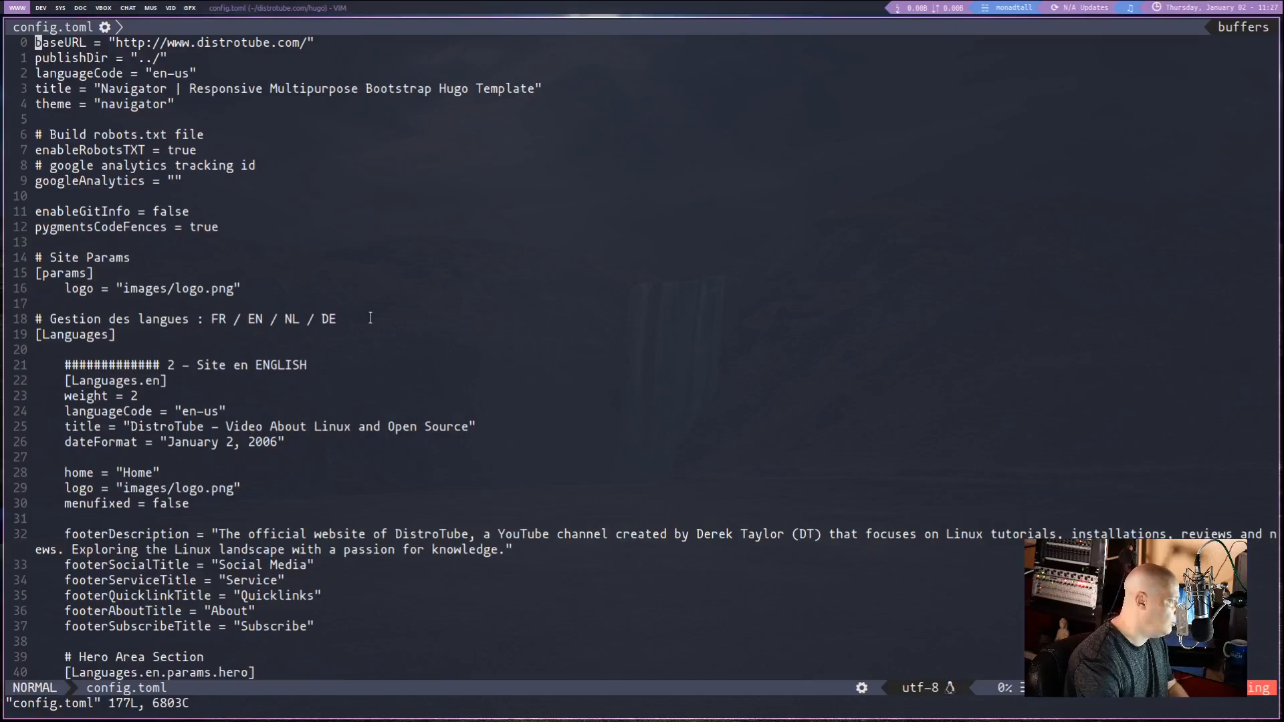
- Review config.toml's baseURL, theme, hero, contact and menu settings
{"action": "scroll", "scroll_direction": "down", "scroll_amount": 3}
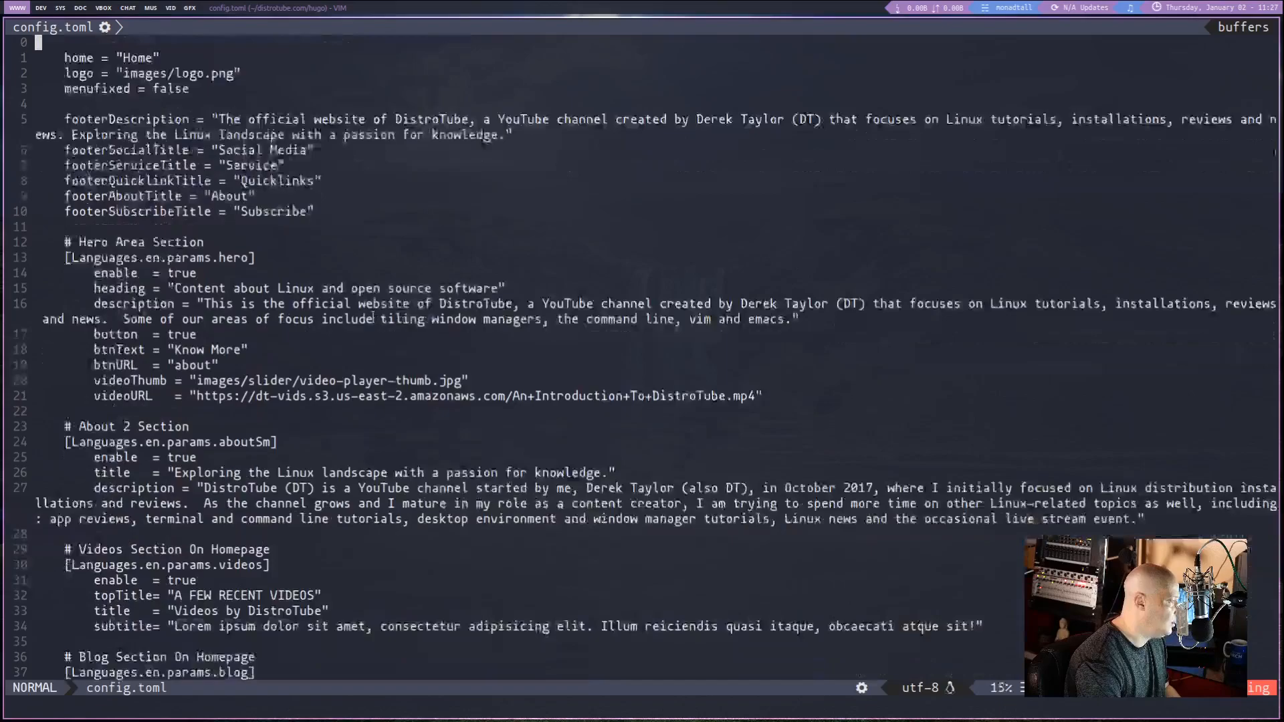
{"action": "scroll", "scroll_direction": "down", "scroll_amount": 3}
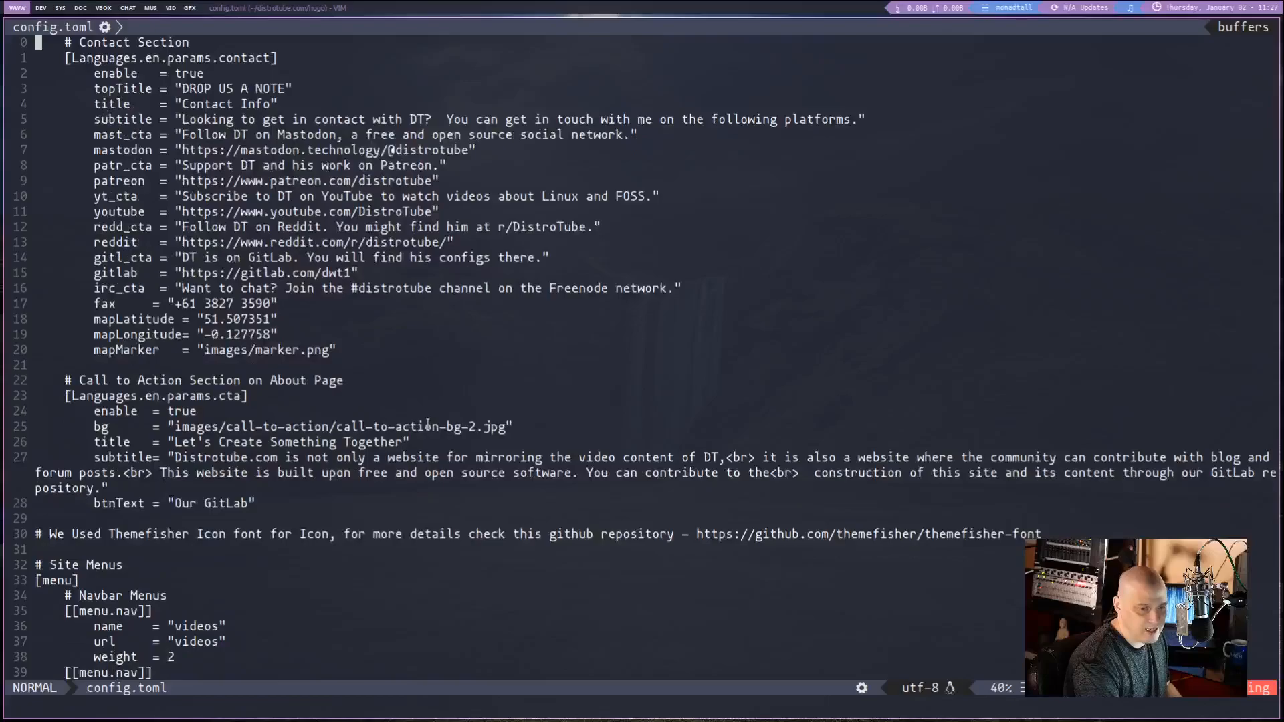
{"action": "scroll", "scroll_direction": "down", "scroll_amount": 3}
{"action": "type", "text": "cd content/"}
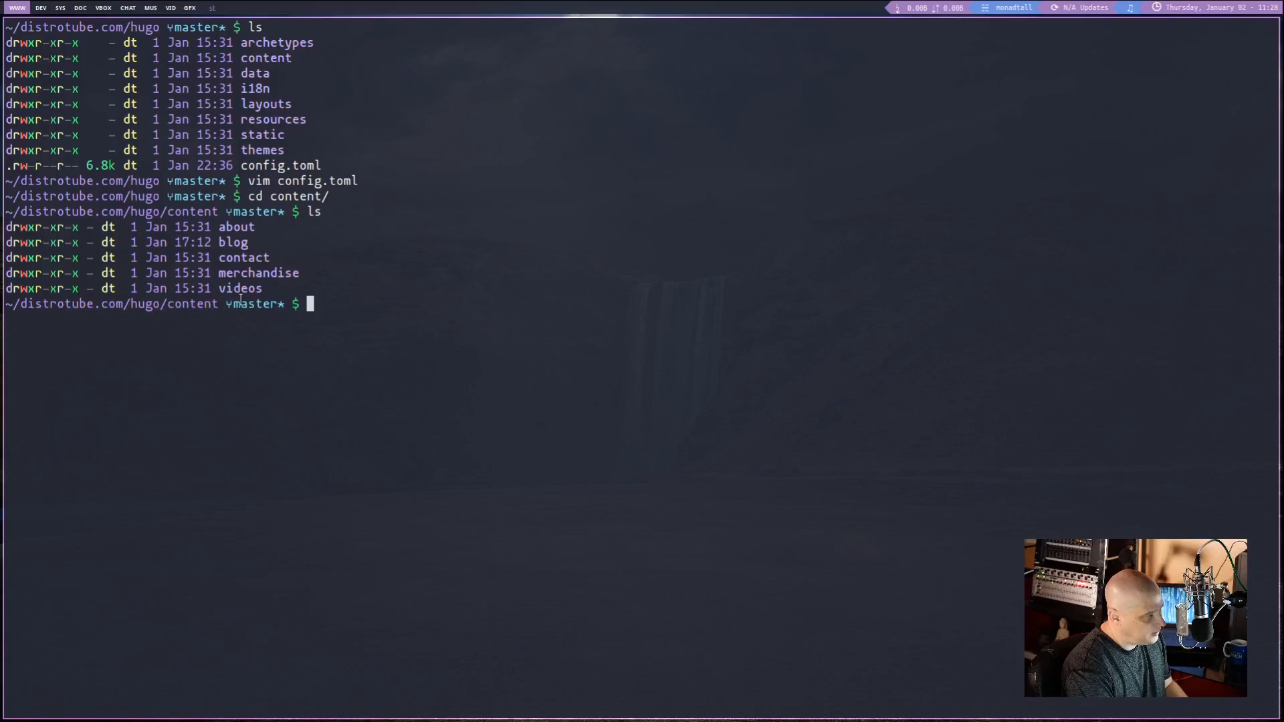
- Move into the content directory listing about, blog, contact, merchandise and videos
{"action": "type", "text": "c"}
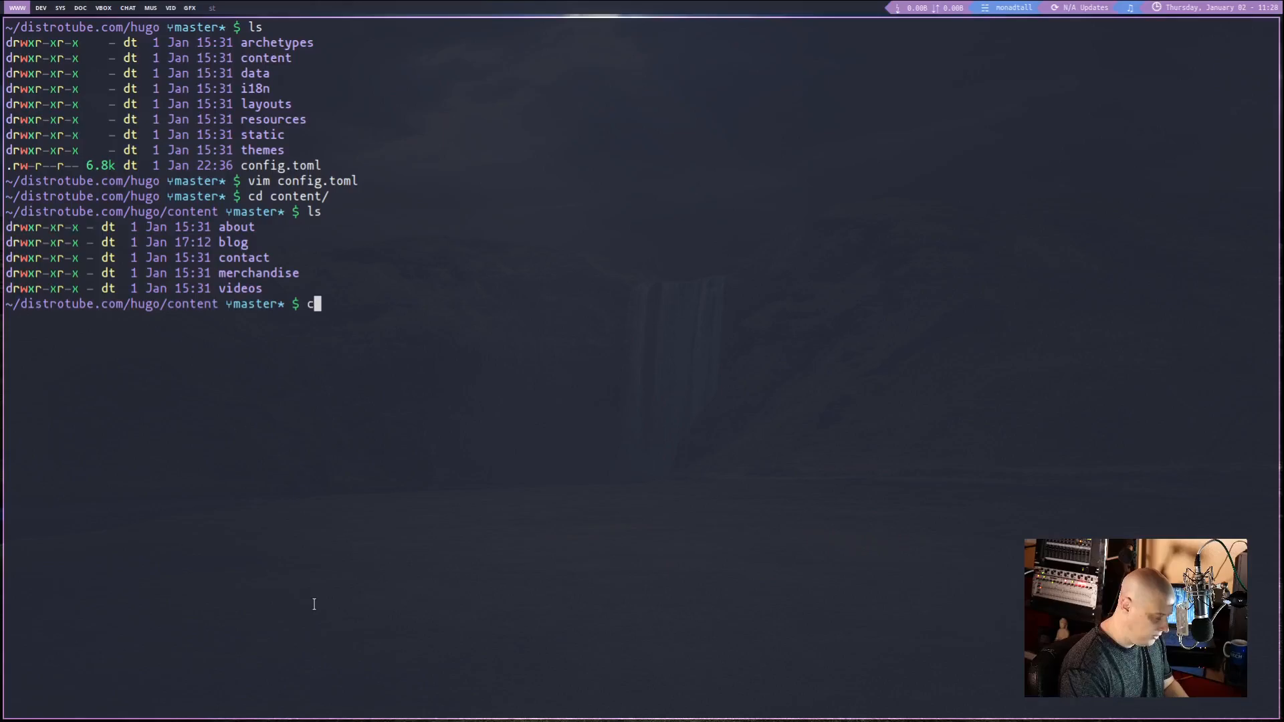
{"action": "key", "text": "Return"}
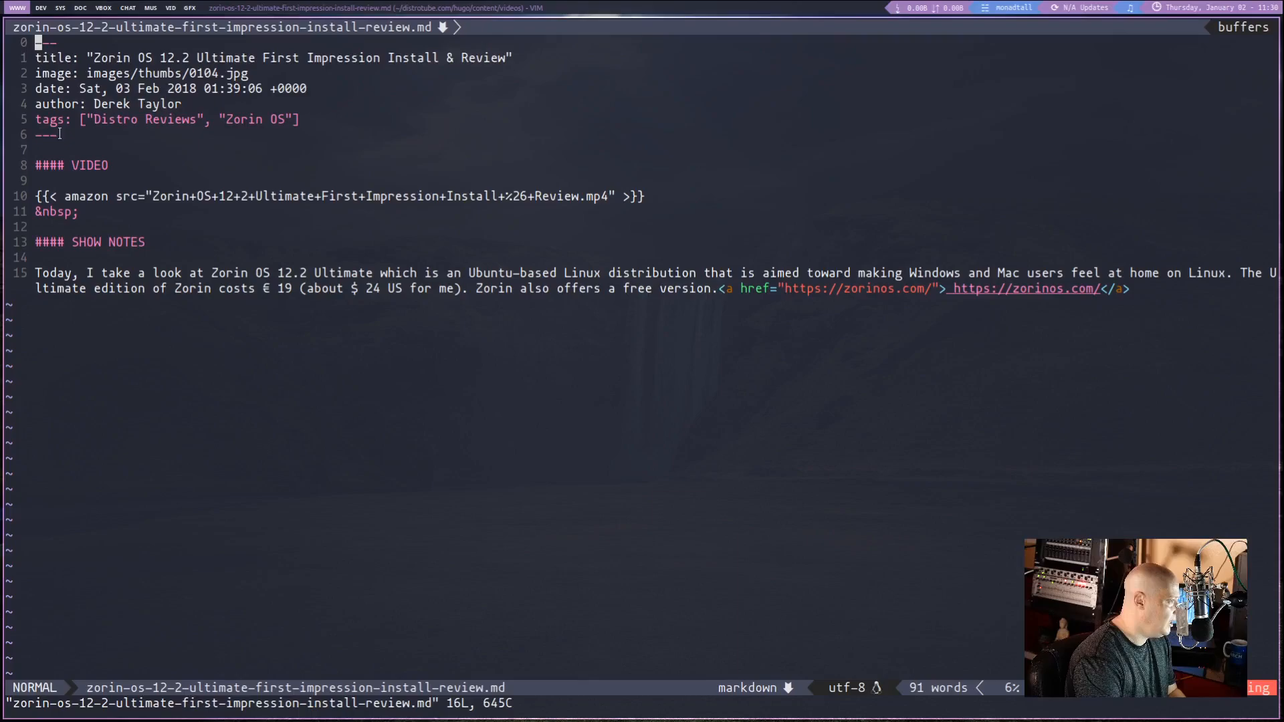
{"action": "mouse_move", "coordinate": [123, 355]}
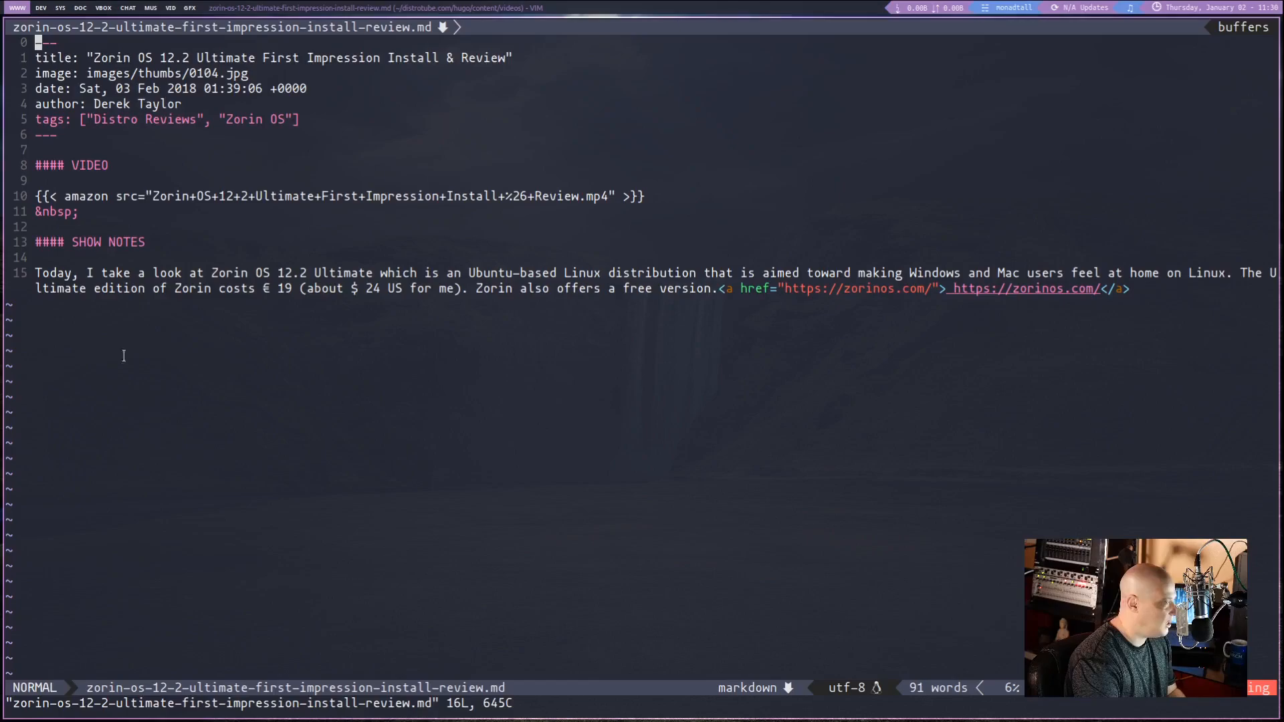
{"action": "mouse_move", "coordinate": [442, 595]}
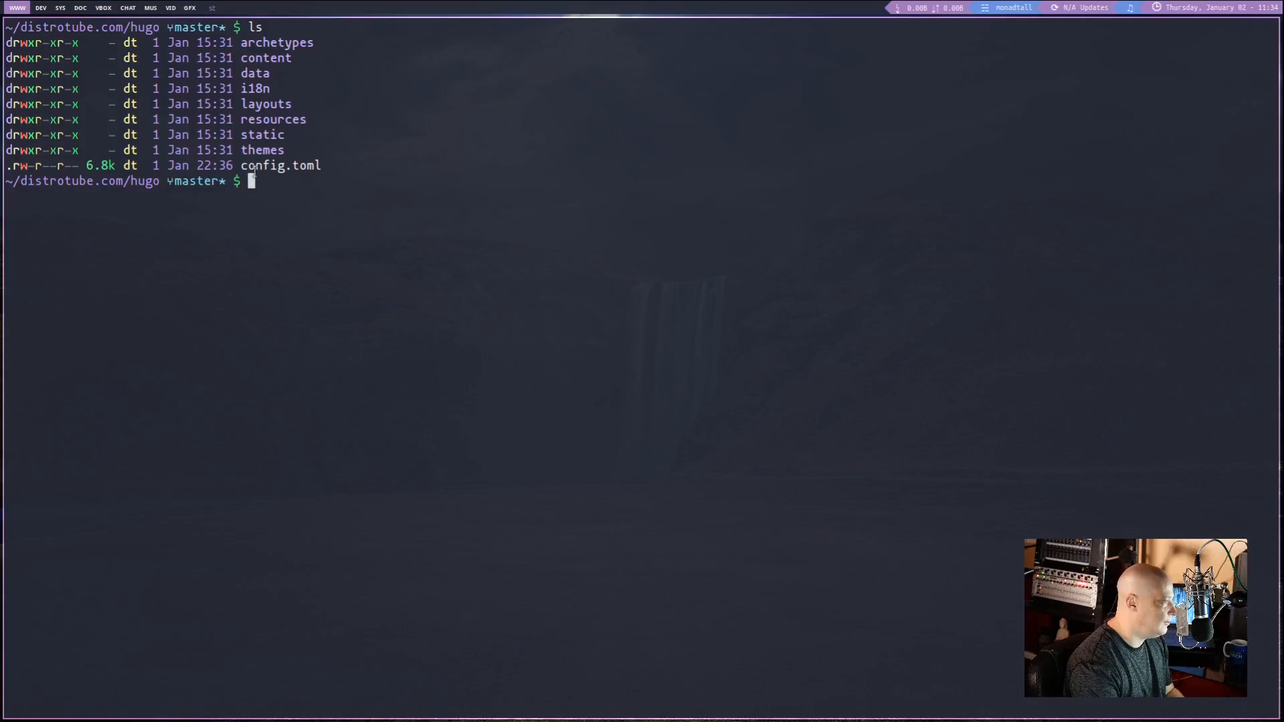
- Start the local Hugo server in the distrotube.com hugo folder
{"action": "type", "text": "hugo"}
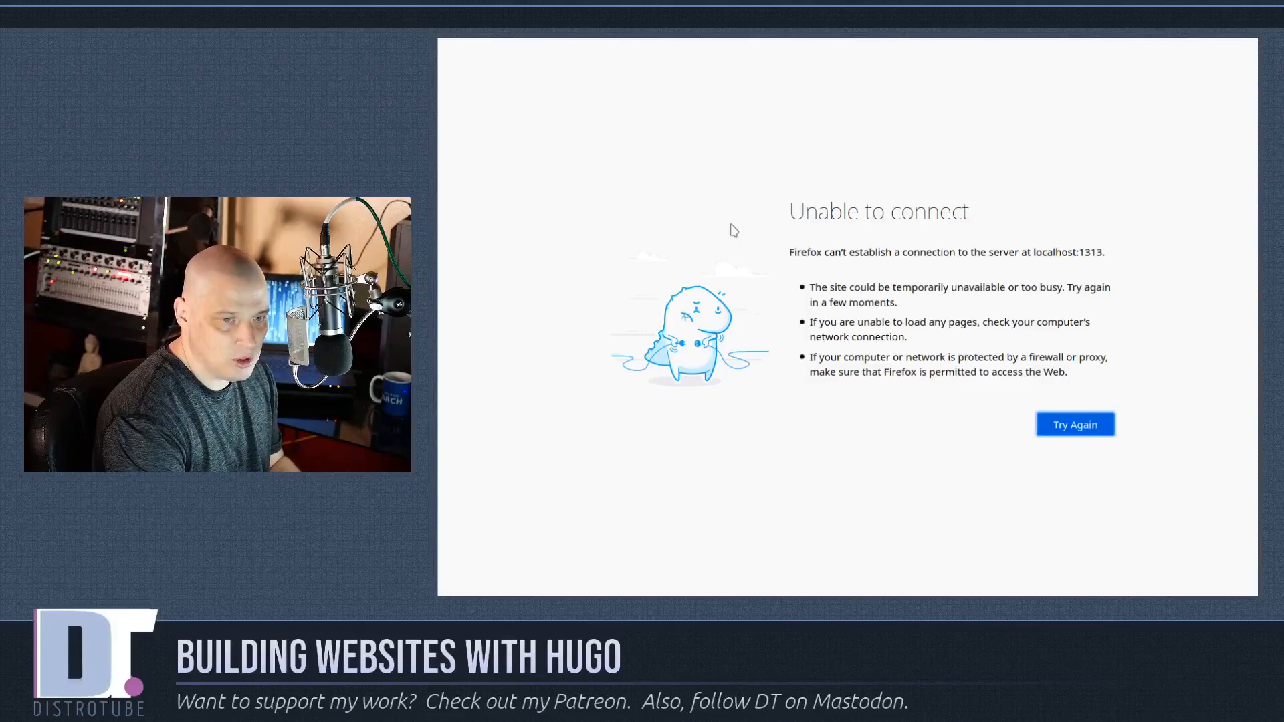
{"action": "mouse_move", "coordinate": [1075, 424]}
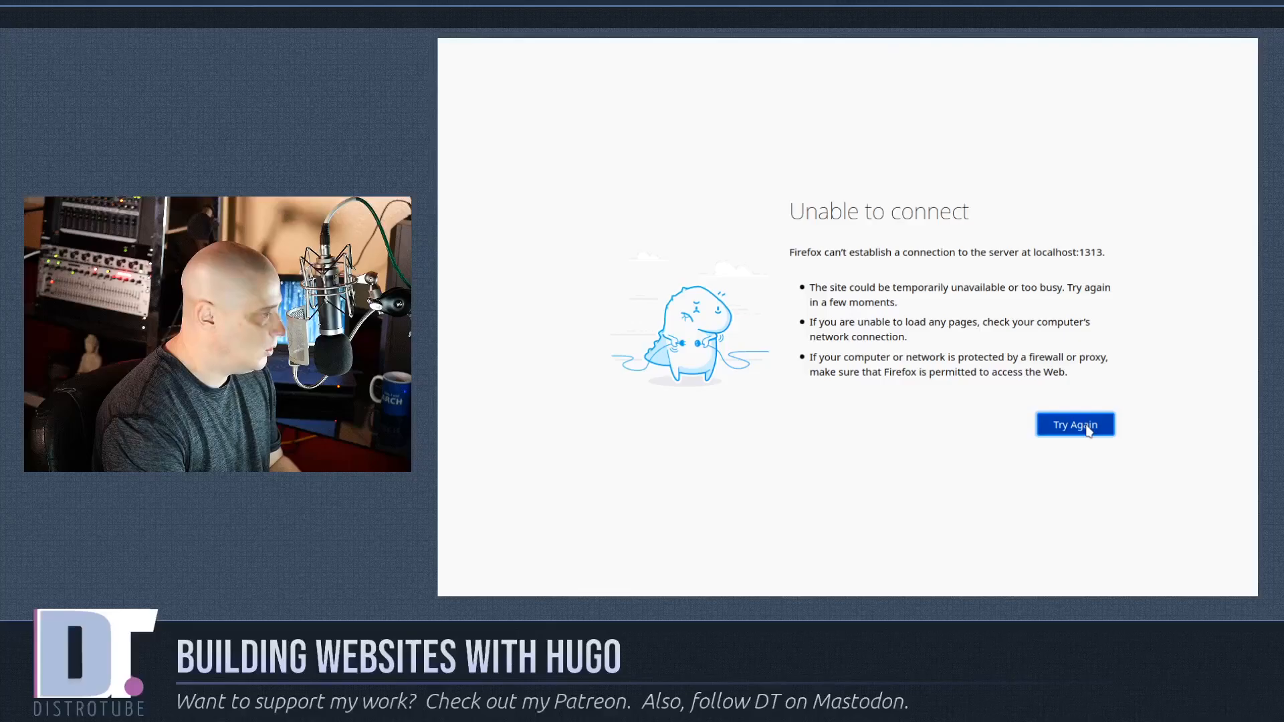
- Reload localhost:1313 and browse the local DistroTube homepage's Latest Blog Posts with placeholder images
{"action": "left_click", "coordinate": [1073, 424]}
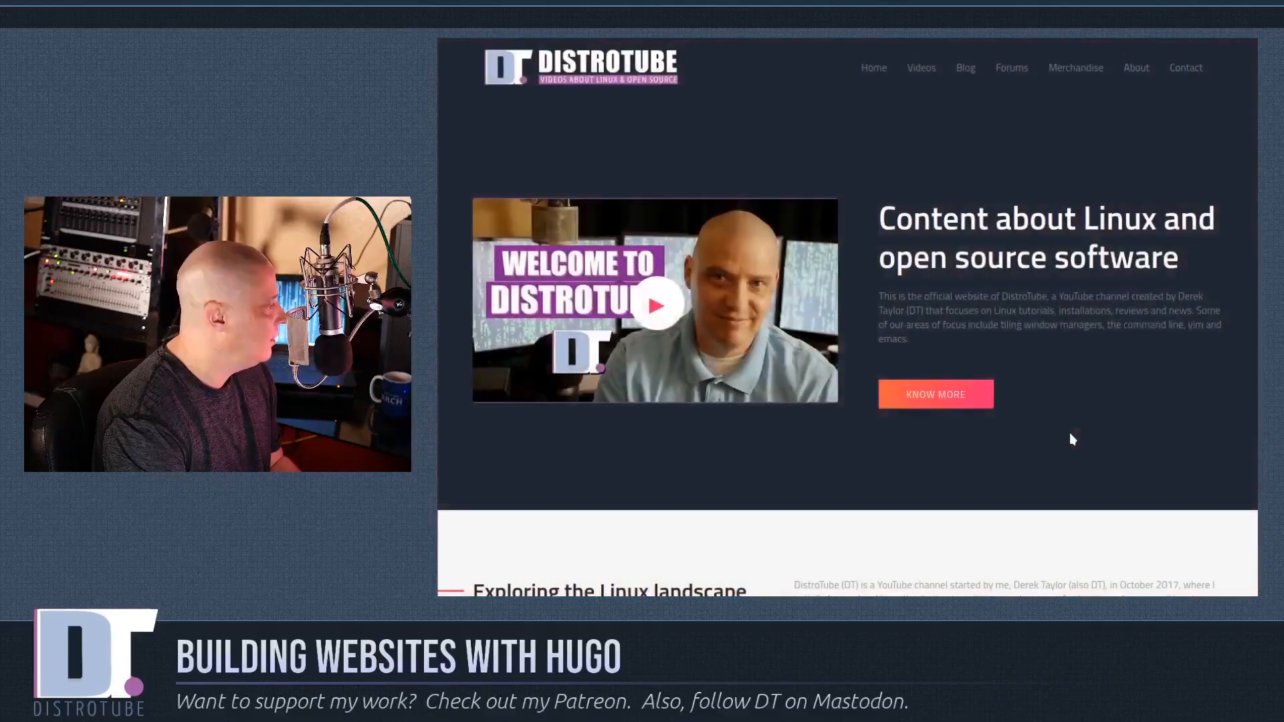
{"action": "scroll", "scroll_direction": "down", "scroll_amount": 3}
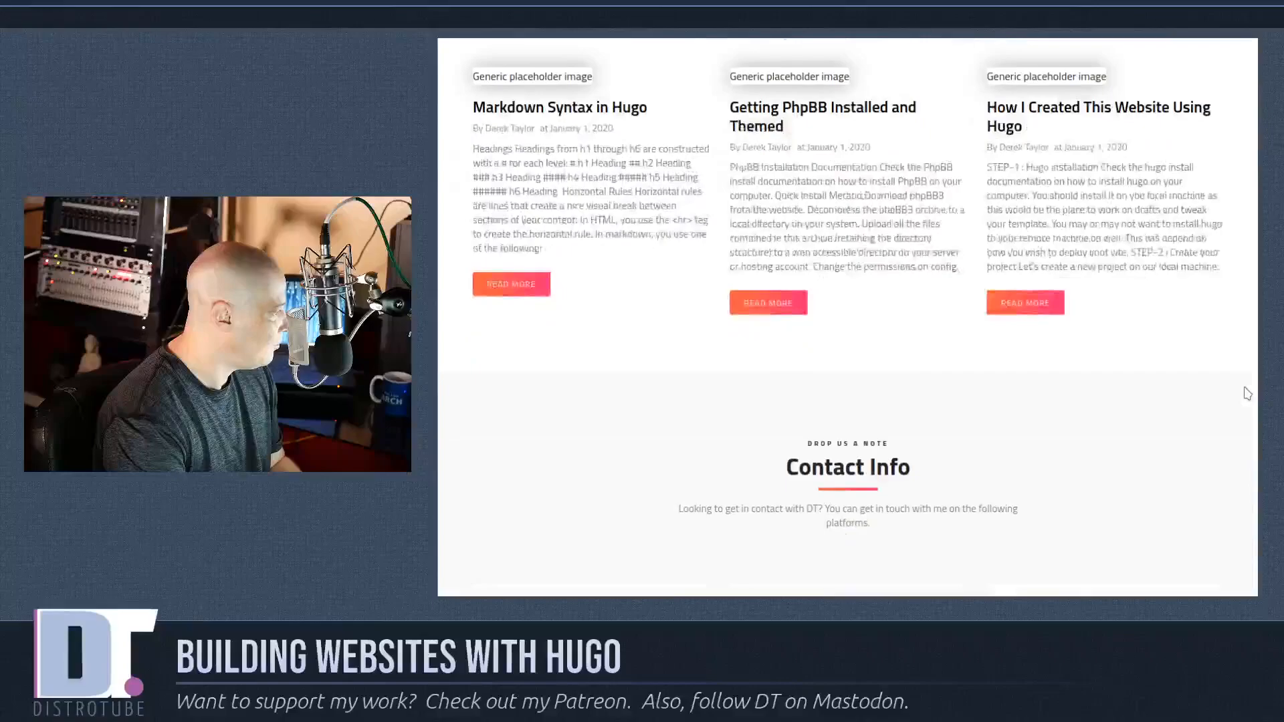
{"action": "scroll", "scroll_direction": "up", "scroll_amount": 3}
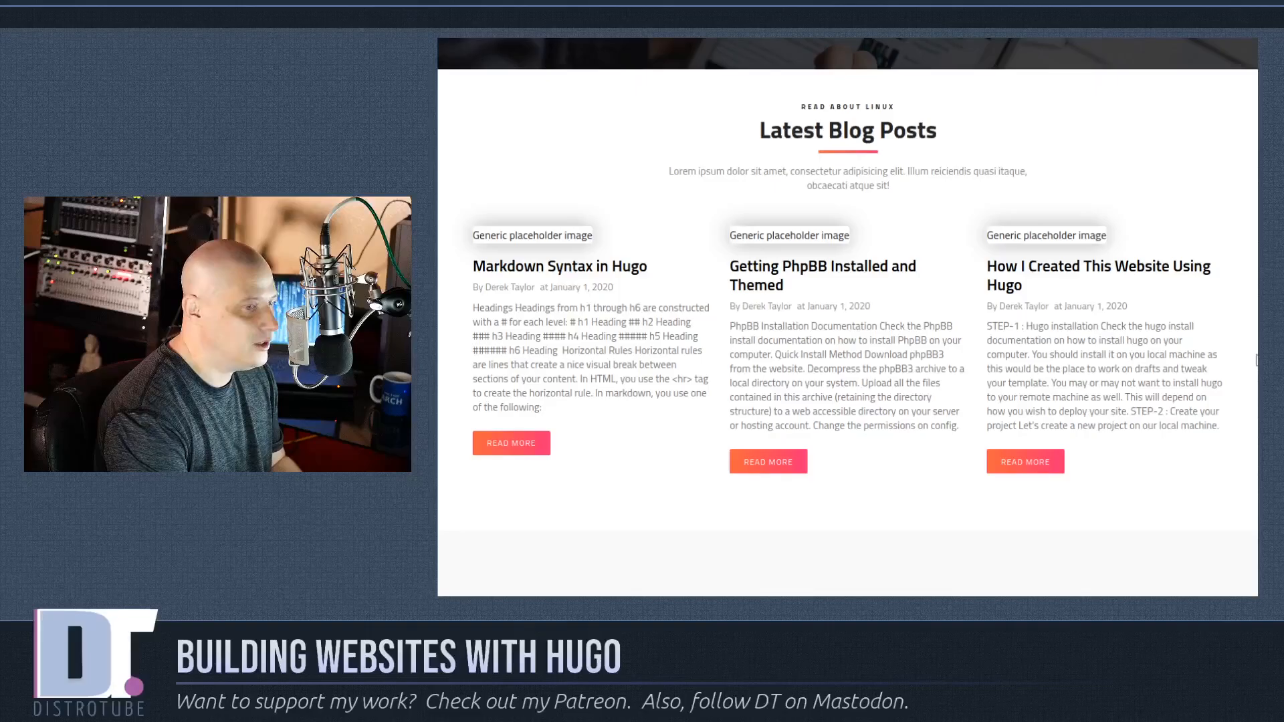
{"action": "scroll", "scroll_direction": "up", "scroll_amount": 3}
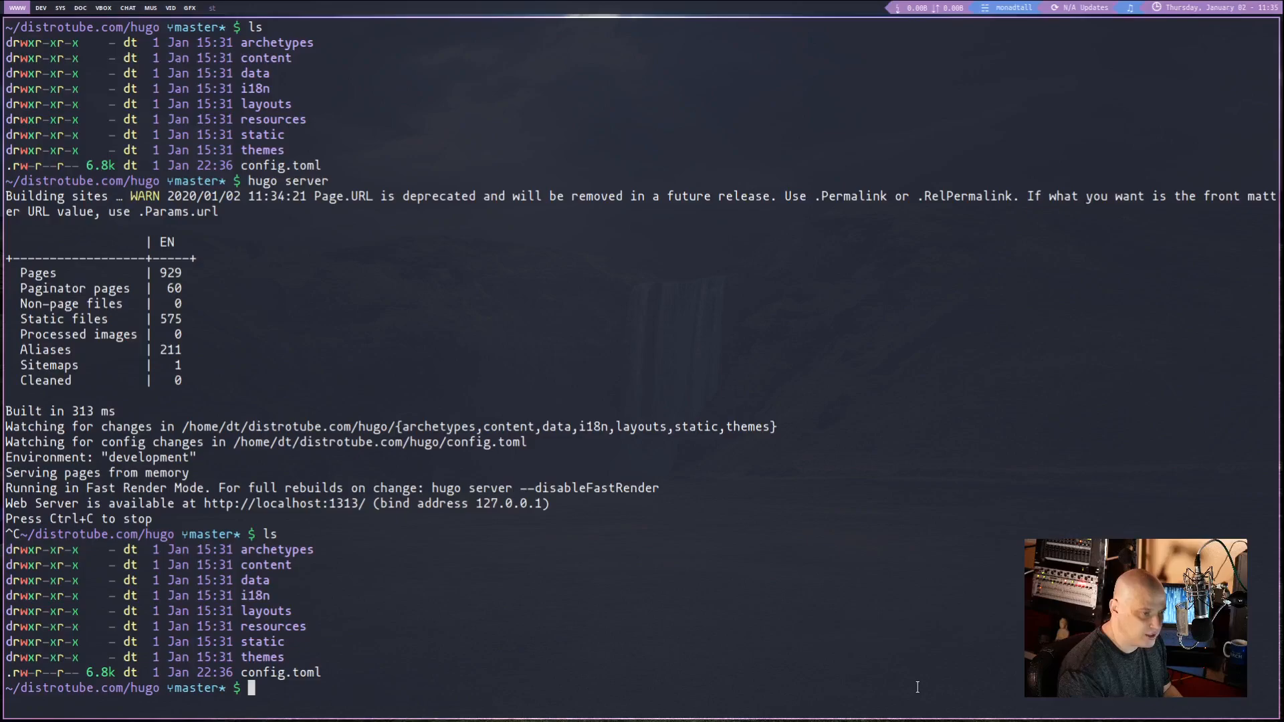
{"action": "mouse_move", "coordinate": [344, 664]}
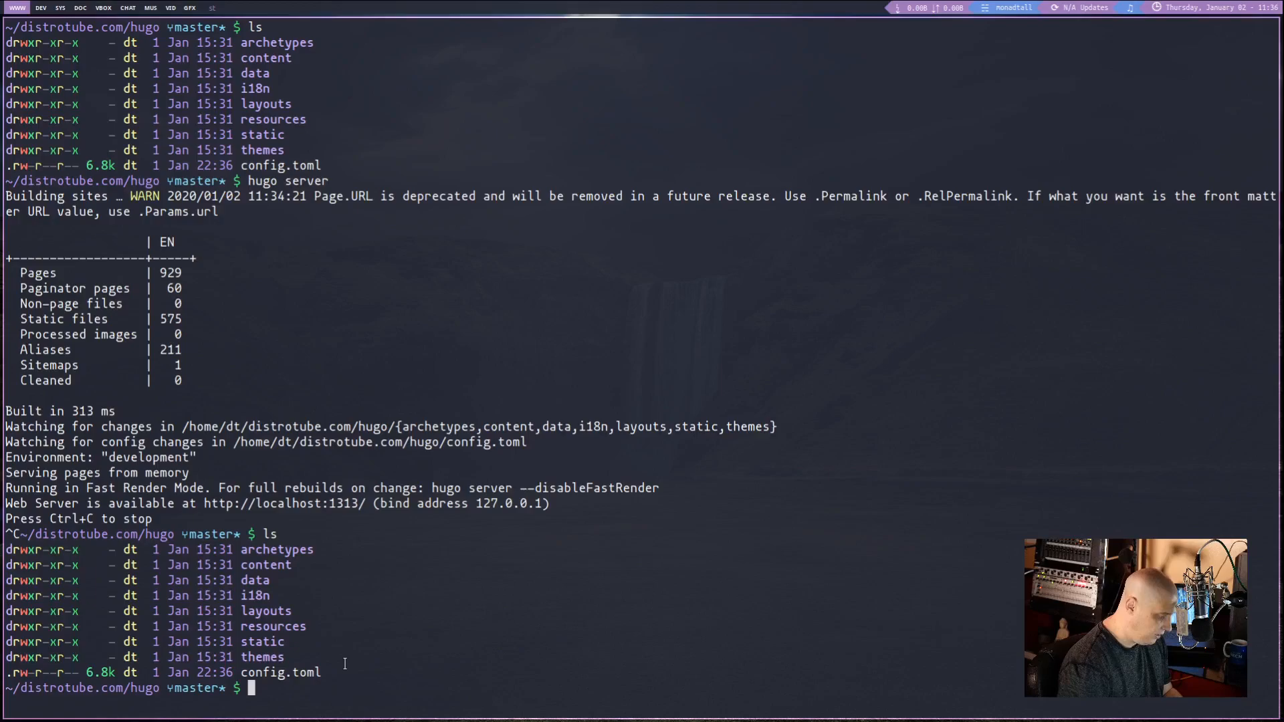
{"action": "type", "text": "hugo -v"}
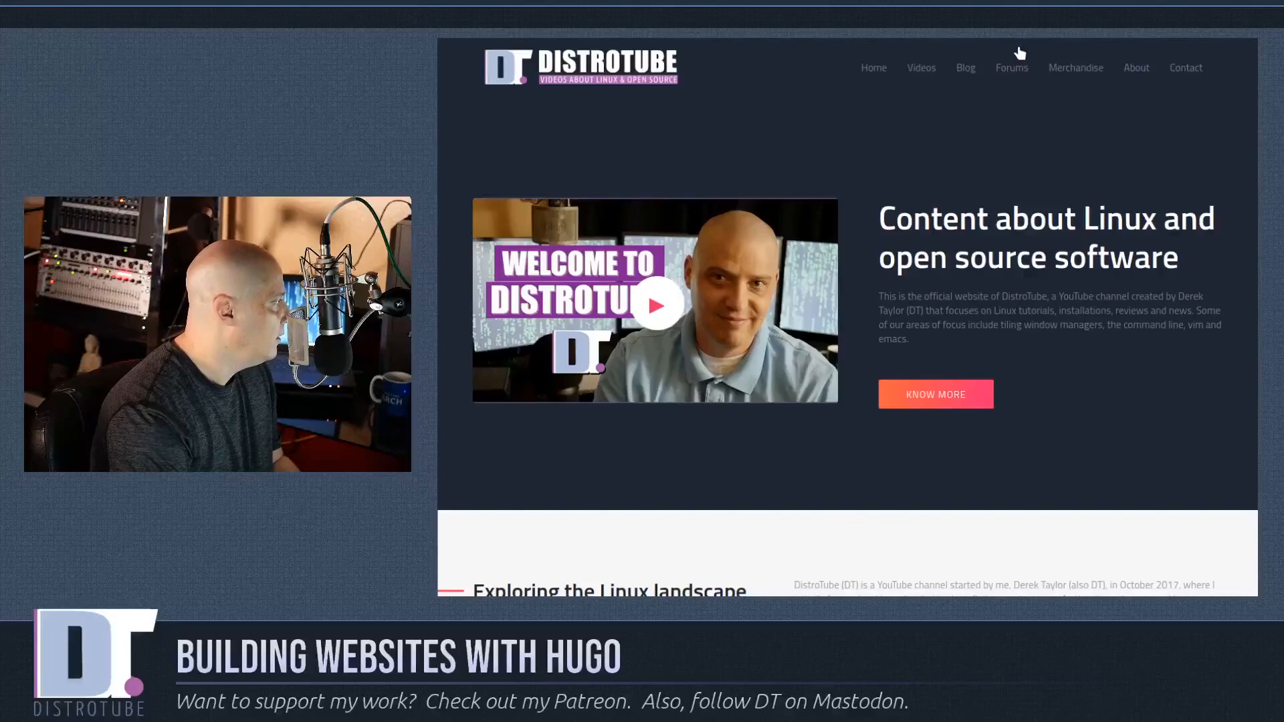
{"action": "mouse_move", "coordinate": [900, 188]}
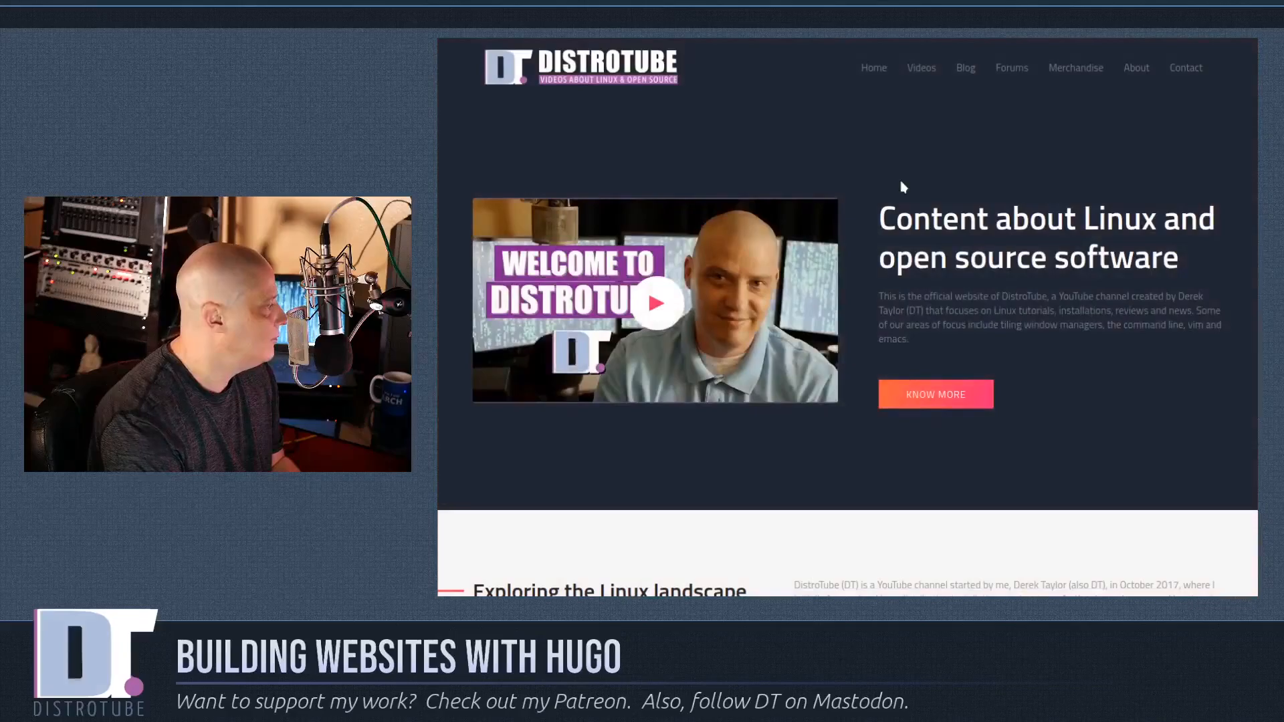
{"action": "scroll", "scroll_direction": "down", "scroll_amount": 3}
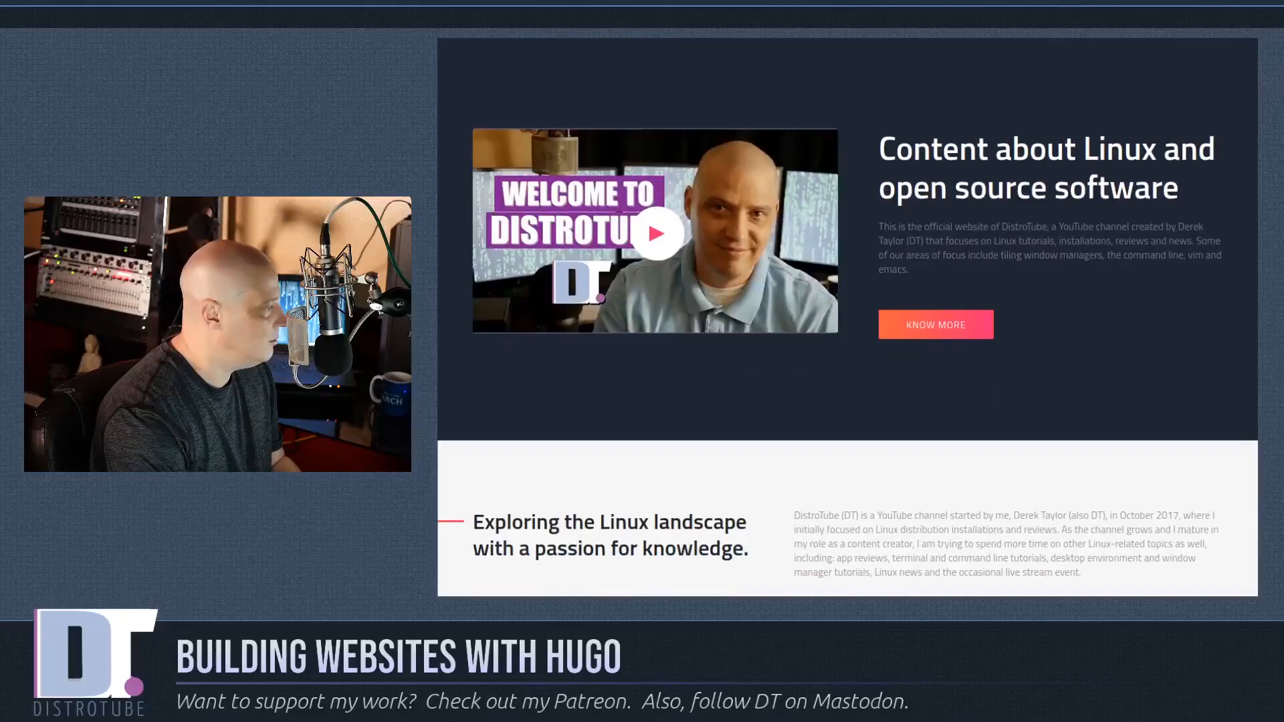
{"action": "scroll", "scroll_direction": "down", "scroll_amount": 3}
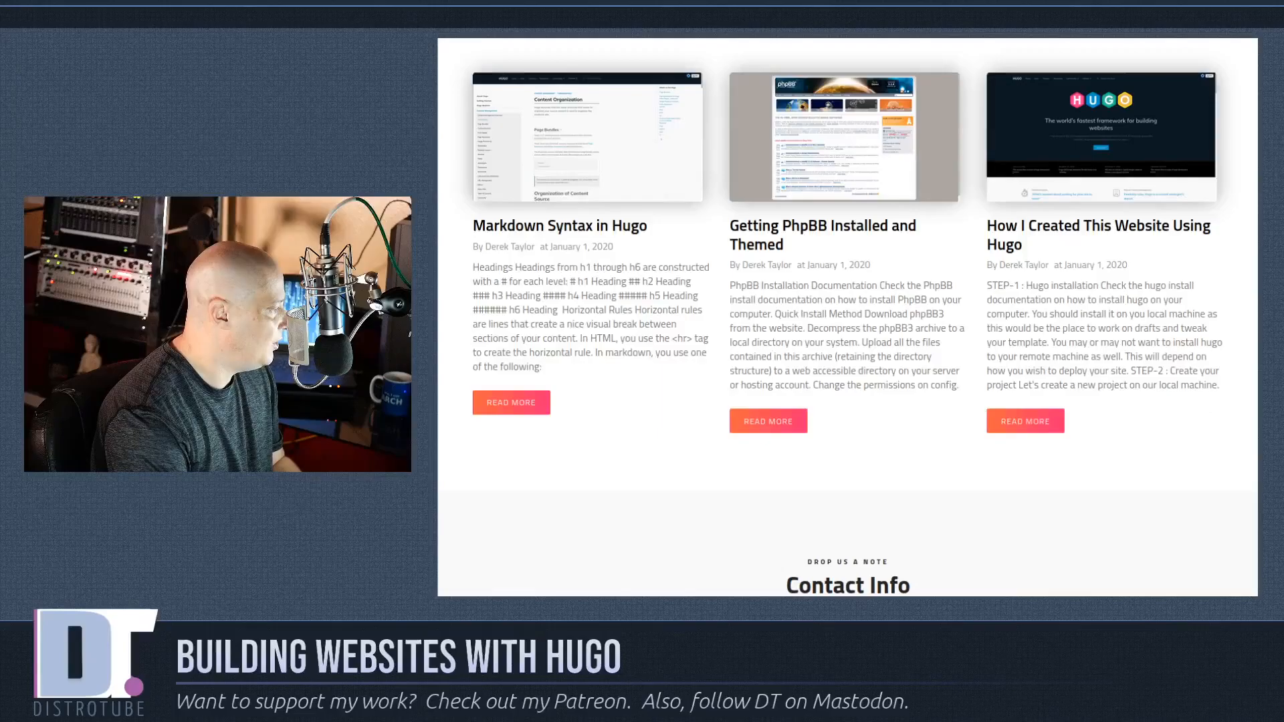
{"action": "scroll", "scroll_direction": "up", "scroll_amount": 3}
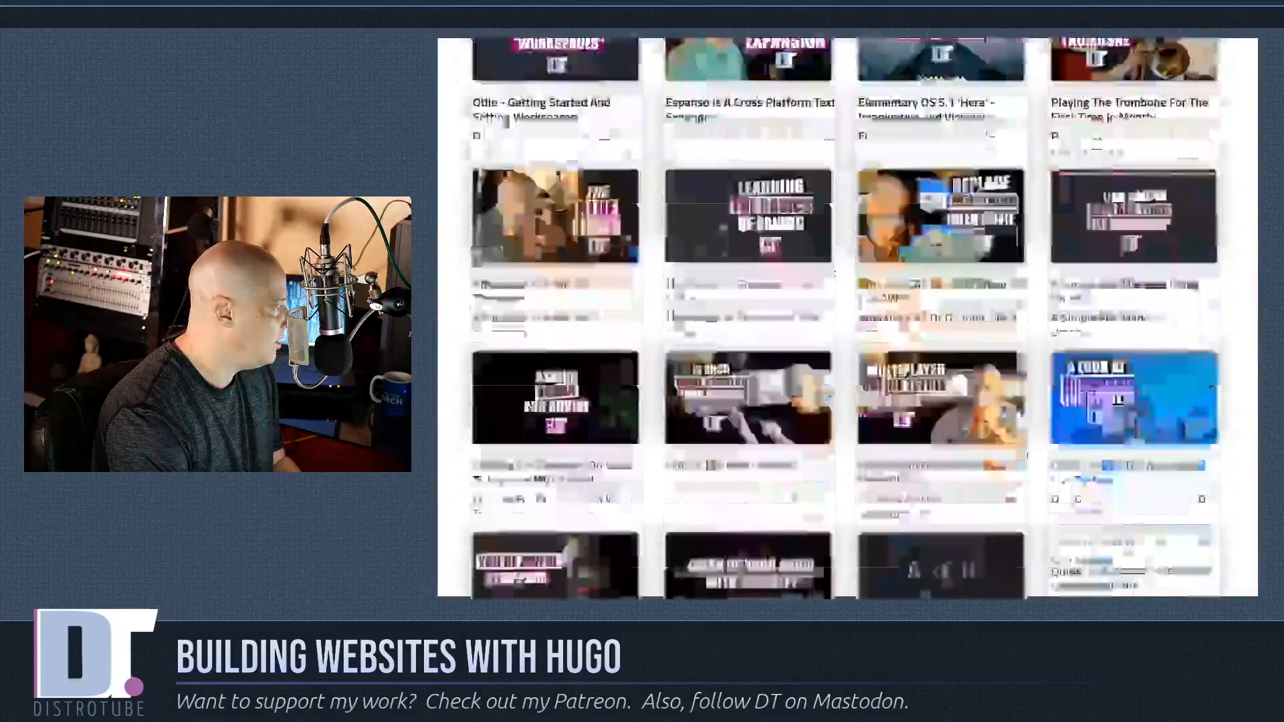
- Go to the live site's Contact page listing Mastodon, Patreon and YouTube
{"action": "scroll", "scroll_direction": "down", "scroll_amount": 3}
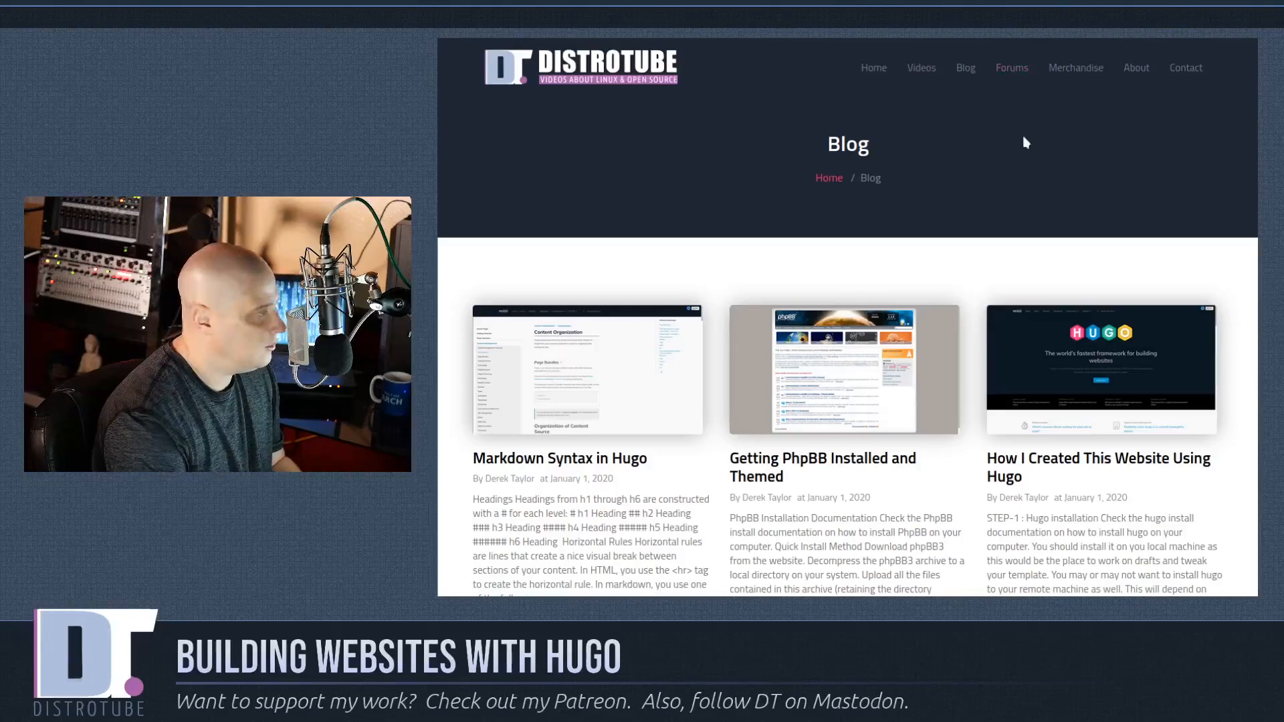
{"action": "left_click", "coordinate": [1184, 67]}
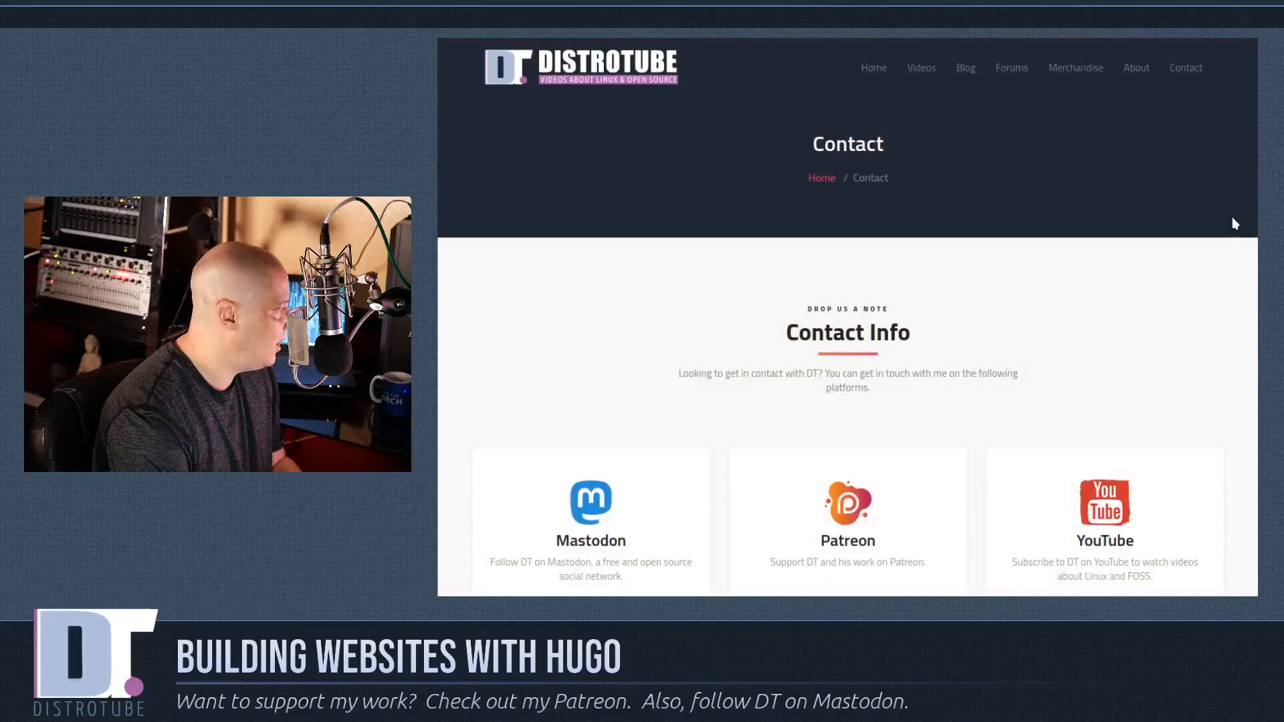